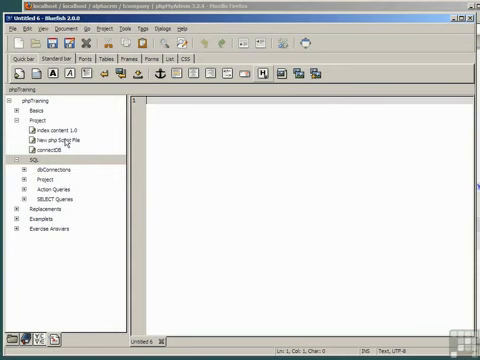
Create a new PHP script from the New php Script File template and confirm its name
{"action": "double_click", "coordinate": [50, 144]}
{"action": "type", "text": "updatecompanies01.php"}
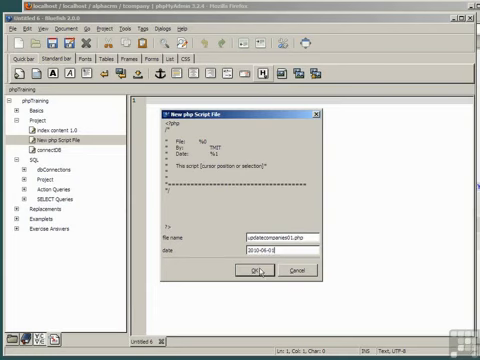
{"action": "left_click", "coordinate": [252, 272]}
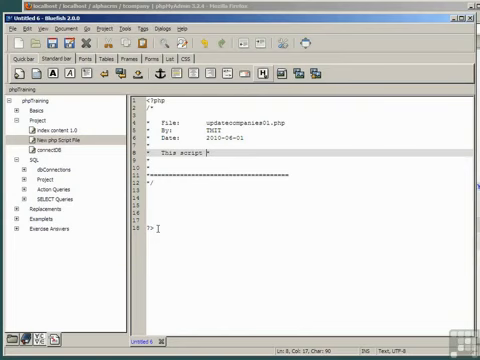
Write the header description 'UPDATES values of field COUNTRY in table tCompany' and add the connection code
{"action": "type", "text": "UPDATES values of field COUNTRY in table tCompany"}
{"action": "left_click", "coordinate": [306, 160]}
{"action": "type", "text": "      to 'United Kingdom' WHERE they have the value 'UK'"}
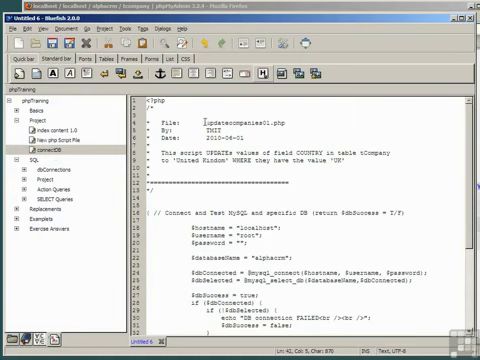
{"action": "double_click", "coordinate": [244, 124]}
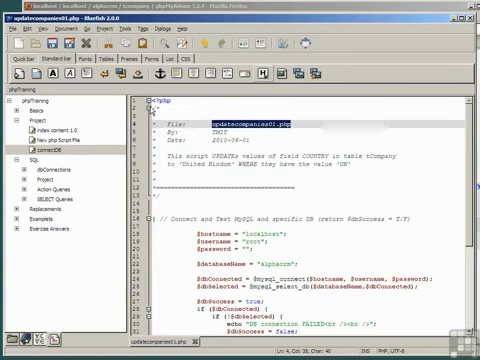
Insert the UPDATE tCompany snippet setting COUNTRY to United Kingdom where it is UK, and run the script
{"action": "scroll", "scroll_direction": "down", "scroll_amount": 3}
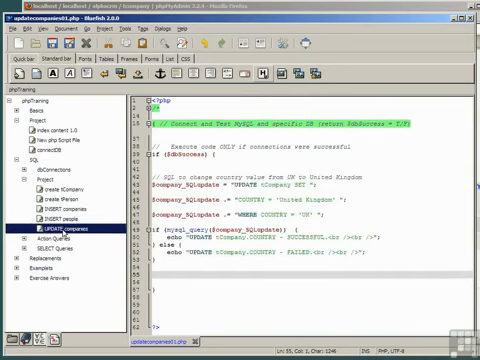
{"action": "left_click_drag", "start_coordinate": [140, 180], "coordinate": [360, 258]}
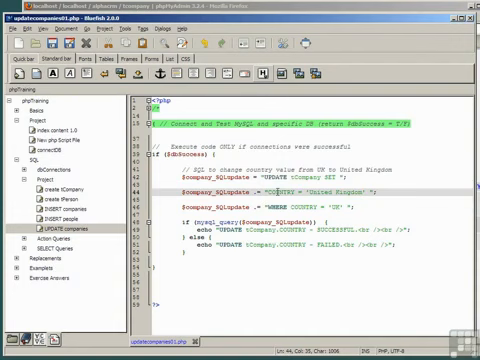
{"action": "double_click", "coordinate": [330, 188]}
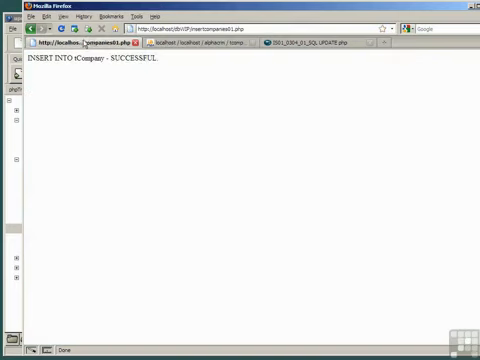
Open the Index of /dbWIP page on localhost from the phpTraining bookmarks
{"action": "left_click", "coordinate": [100, 16]}
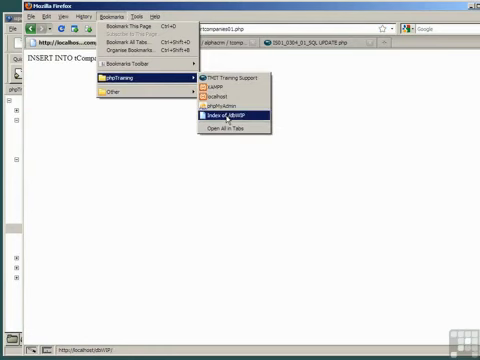
{"action": "left_click", "coordinate": [220, 118]}
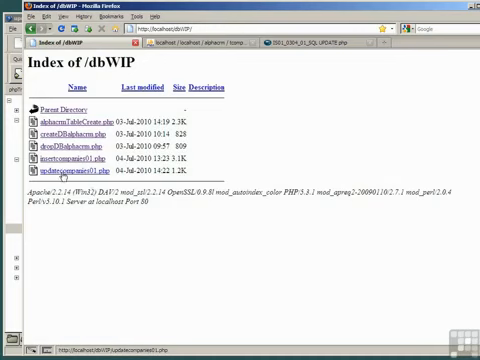
Run the update script from the dbWIP listing, then go to phpMyAdmin
{"action": "left_click", "coordinate": [70, 164]}
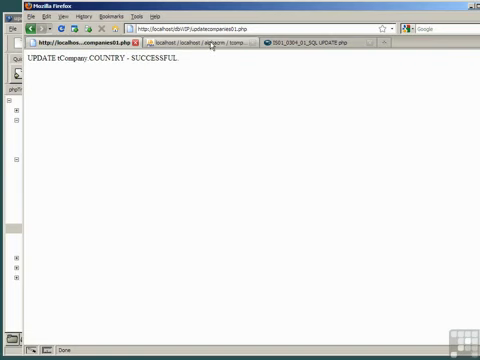
{"action": "left_click", "coordinate": [200, 48]}
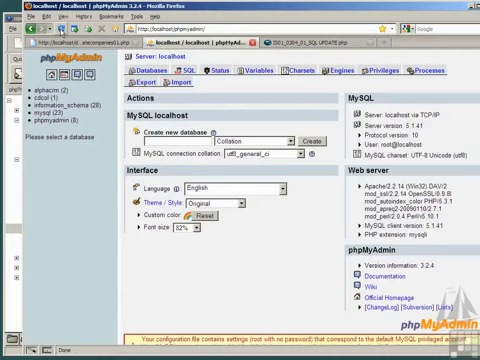
Browse the tcompany table in alphacrm and bring the COUNTRY column into view
{"action": "left_click", "coordinate": [146, 72]}
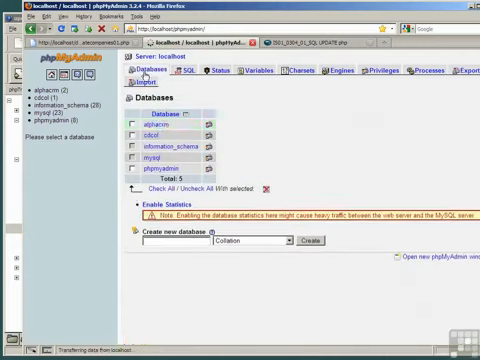
{"action": "left_click", "coordinate": [152, 122]}
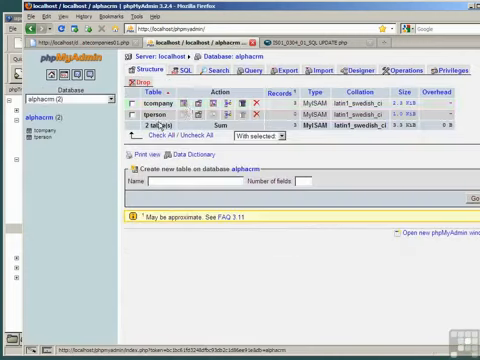
{"action": "left_click", "coordinate": [186, 104]}
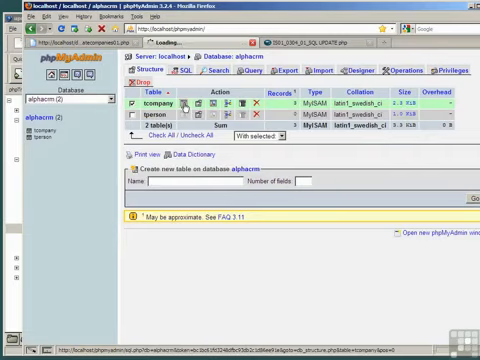
{"action": "left_click", "coordinate": [158, 102]}
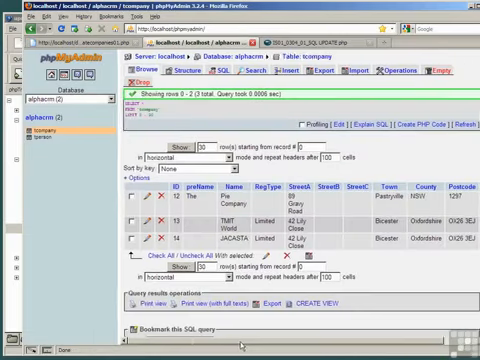
{"action": "scroll", "scroll_direction": "right", "scroll_amount": 3}
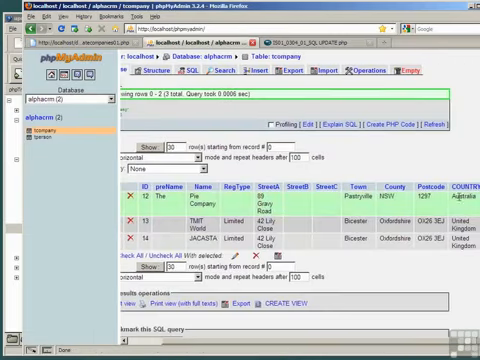